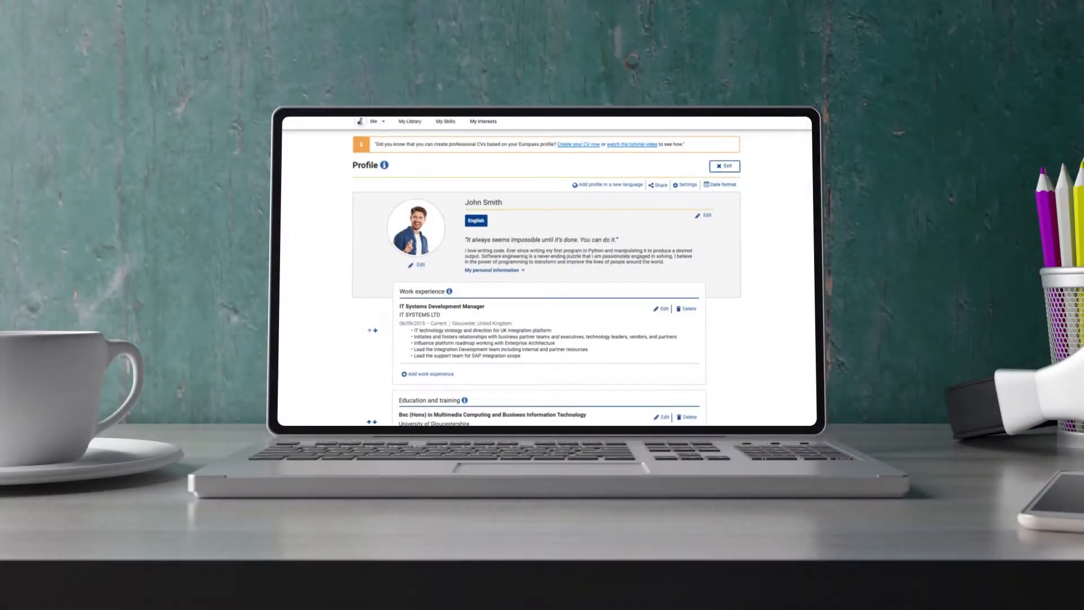
- Scroll down the Europass profile page toward the library of stored documents
scroll(down, 3)
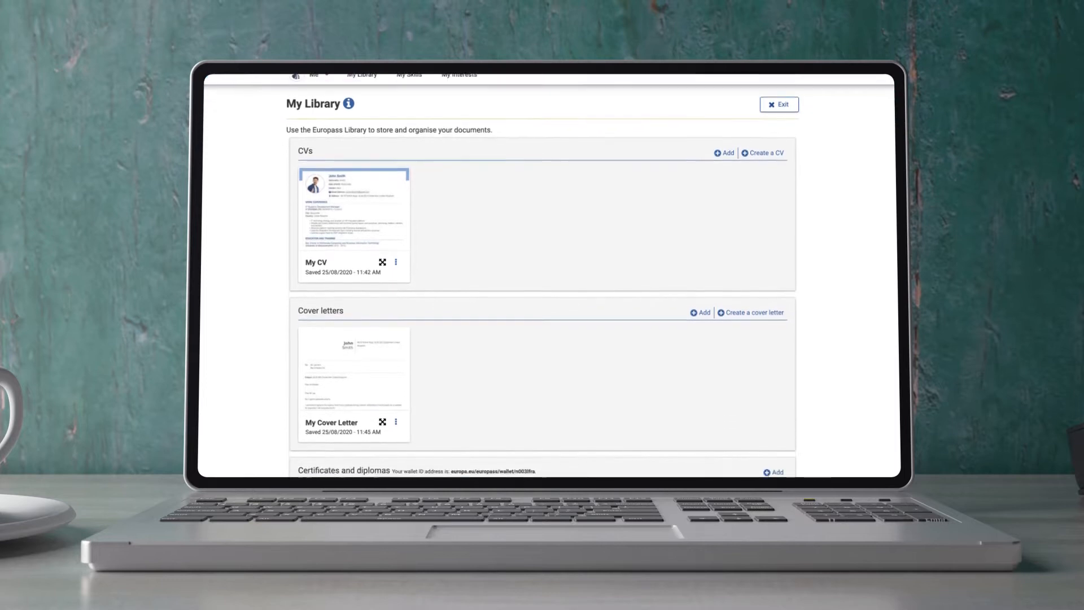
scroll(down, 3)
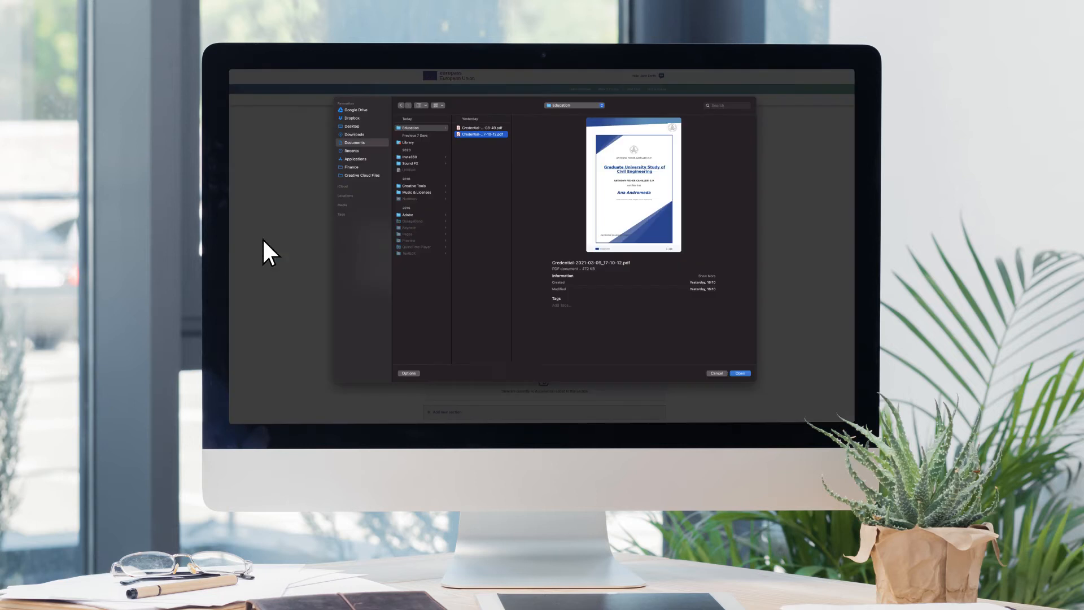
- Upload the civil engineering credential PDF to Certificates and diplomas and preview it
click(739, 373)
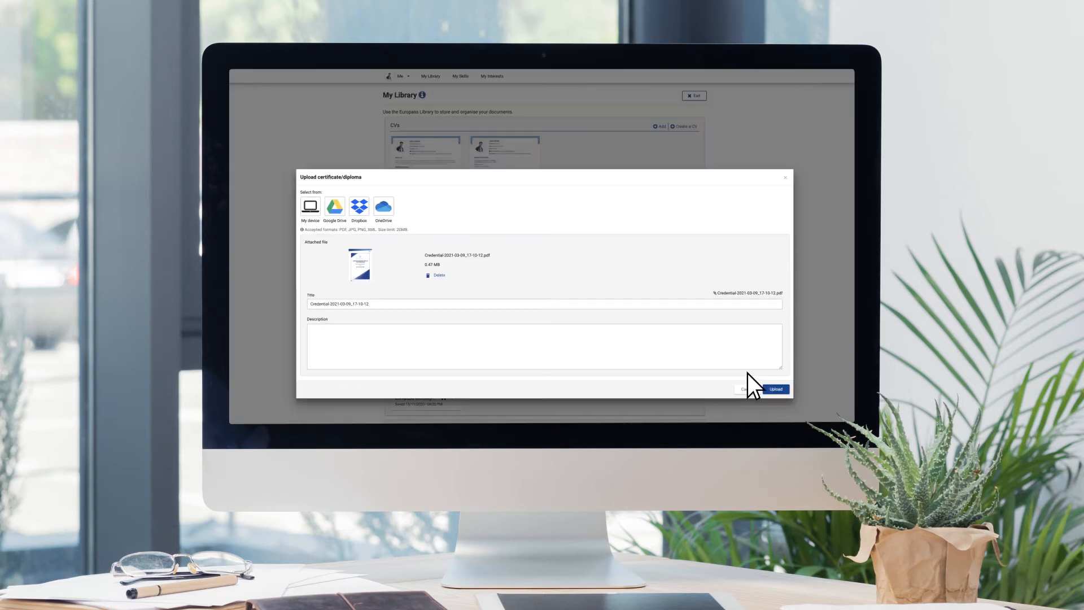
click(775, 388)
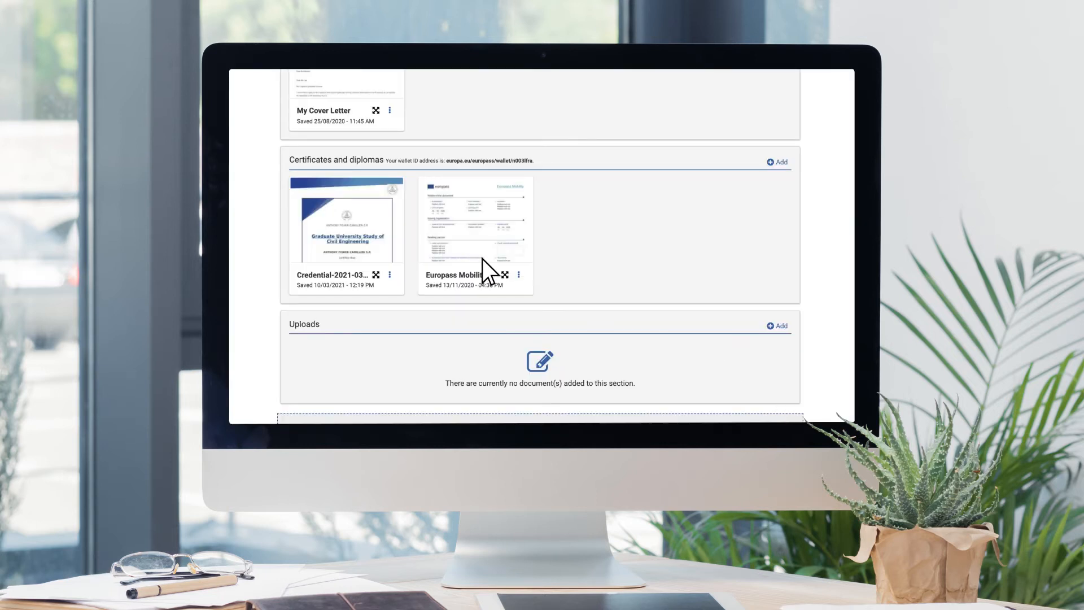
click(376, 274)
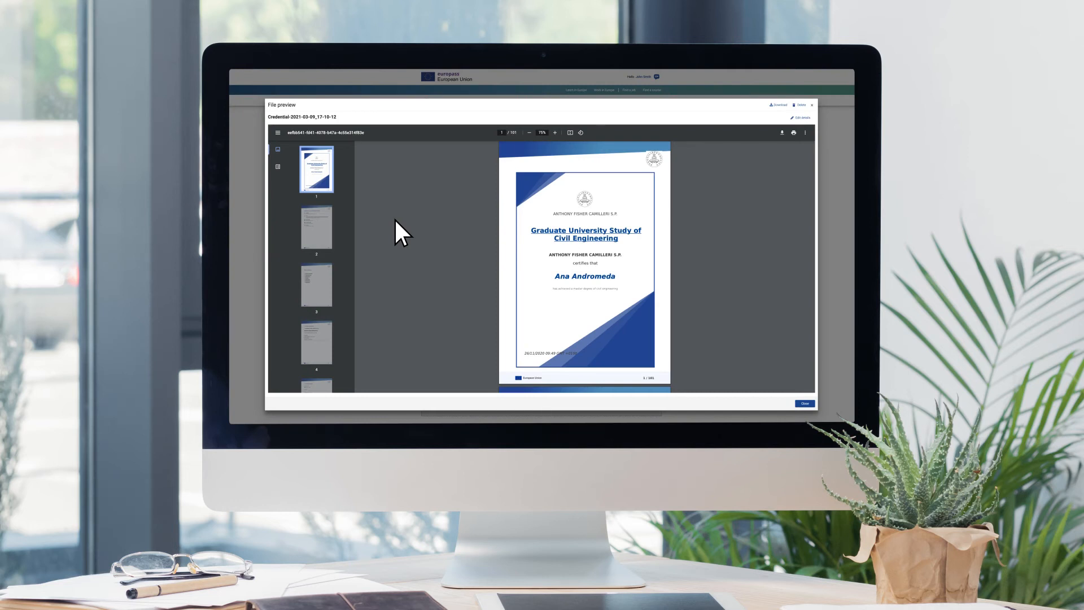